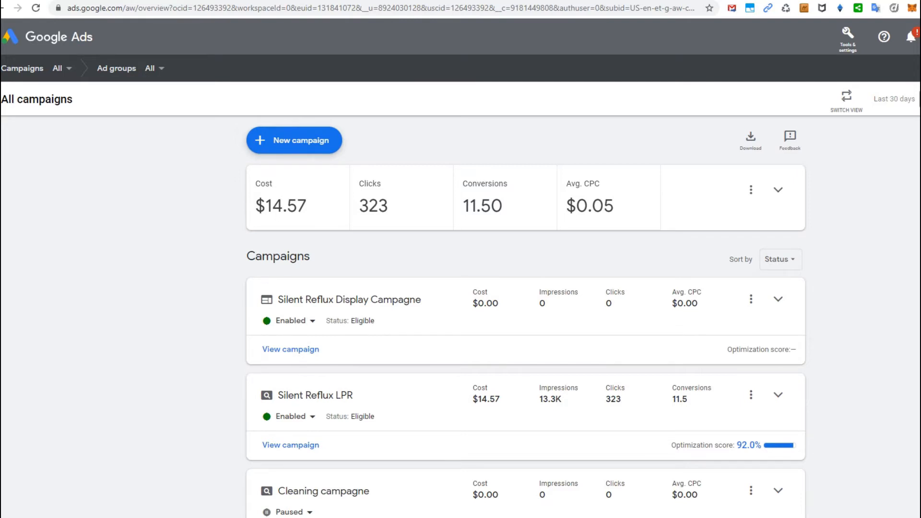
mouse_move(672, 95)
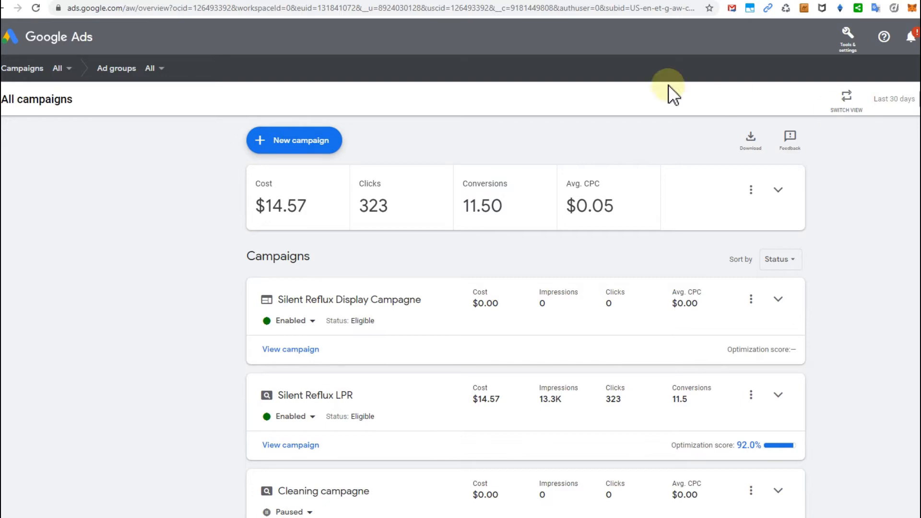
mouse_move(98, 125)
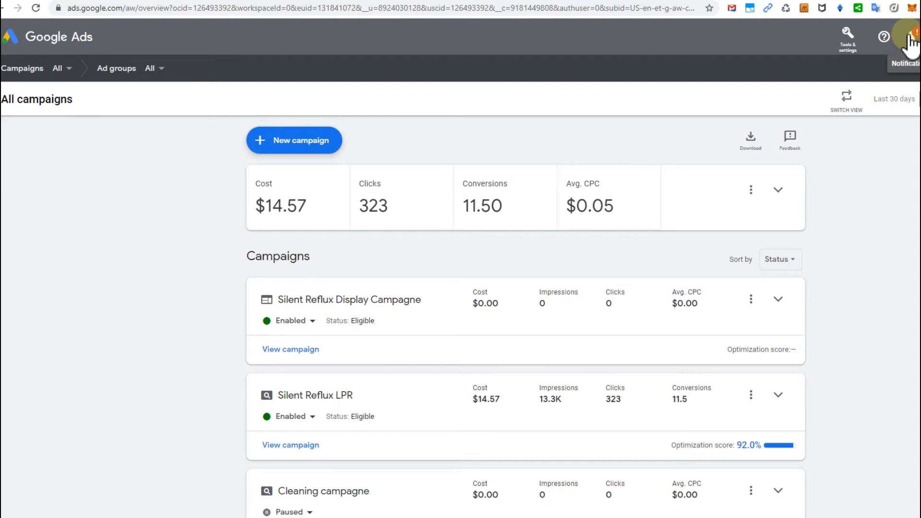
mouse_move(887, 211)
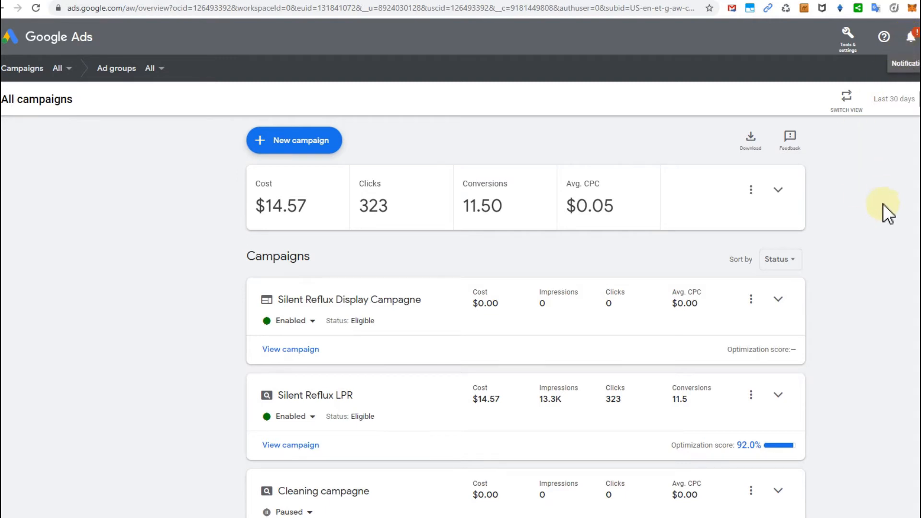
mouse_move(814, 214)
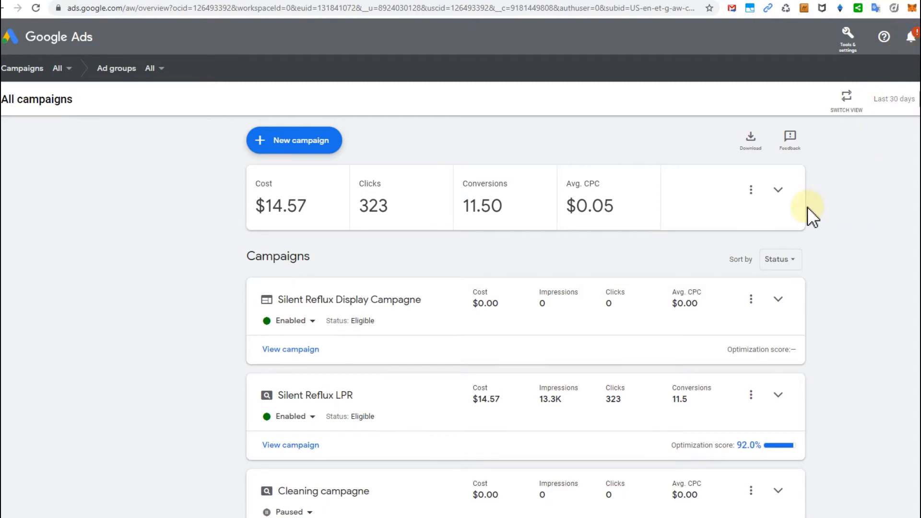
mouse_move(704, 297)
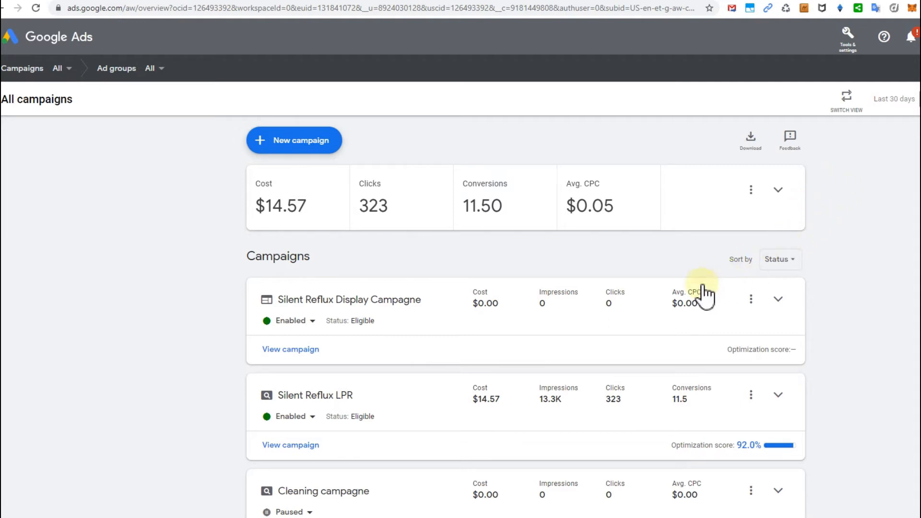
mouse_move(53, 65)
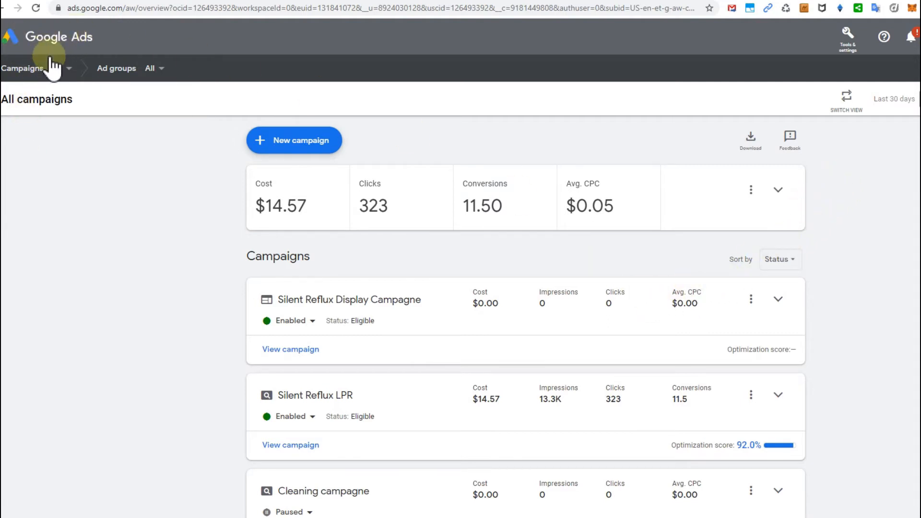
mouse_move(314, 260)
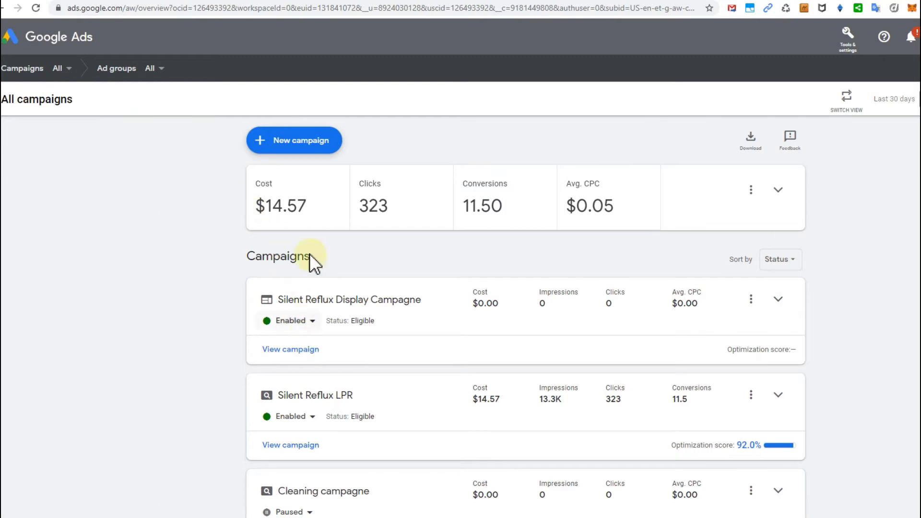
mouse_move(290, 350)
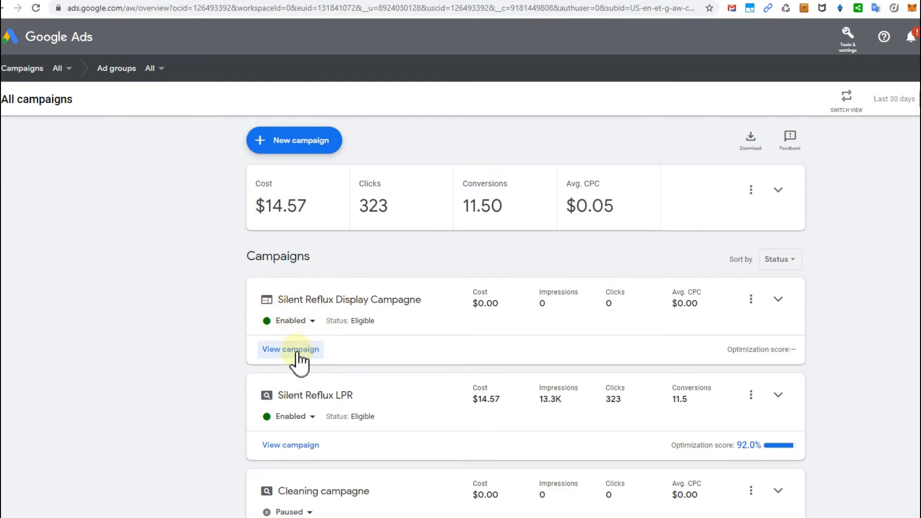
Open Silent Reflux Display Campagne and find its Disapproved Silent Reflux LPR Treatment ad
left_click(290, 349)
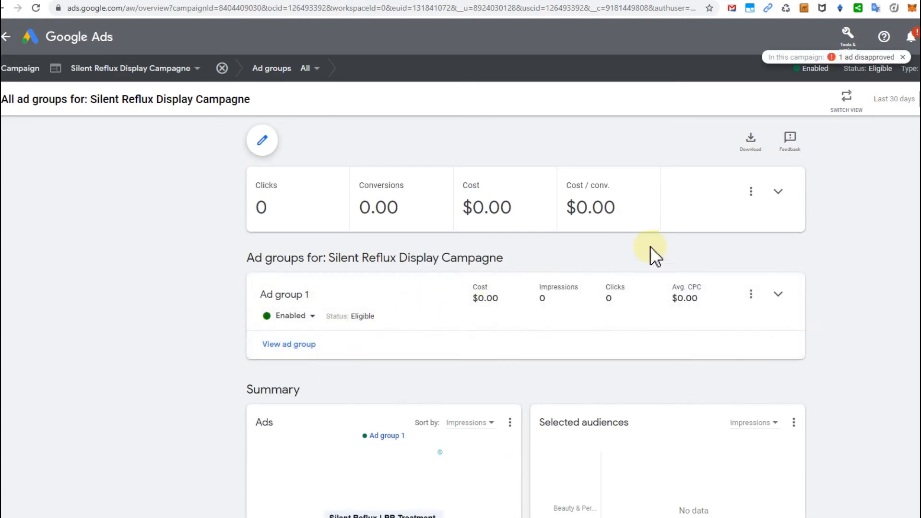
scroll("down", 3)
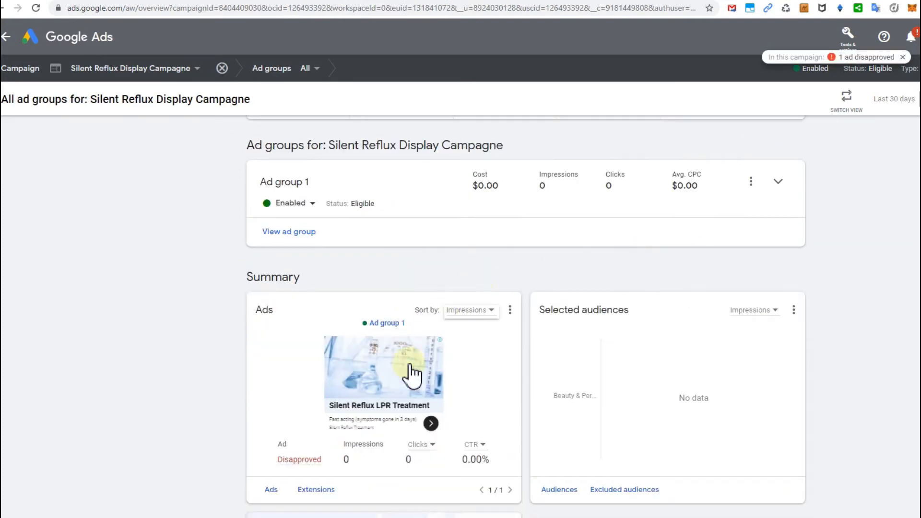
mouse_move(299, 460)
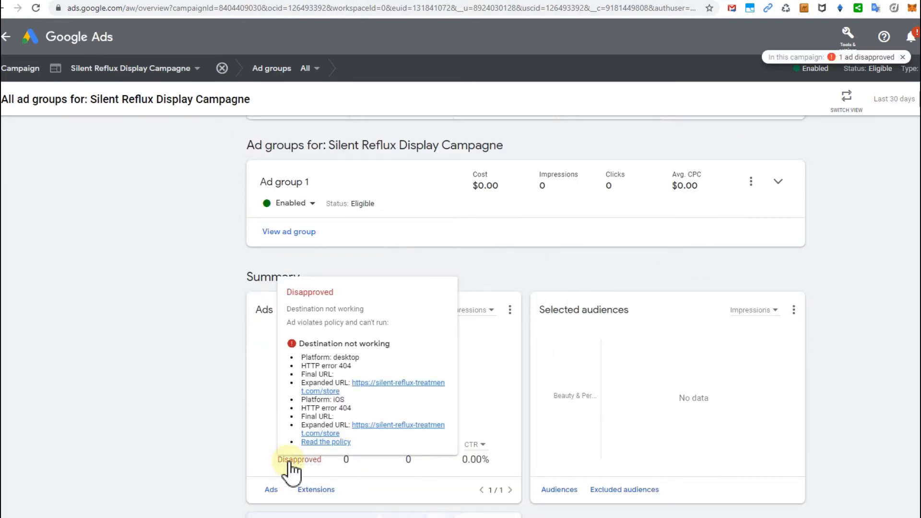
mouse_move(344, 356)
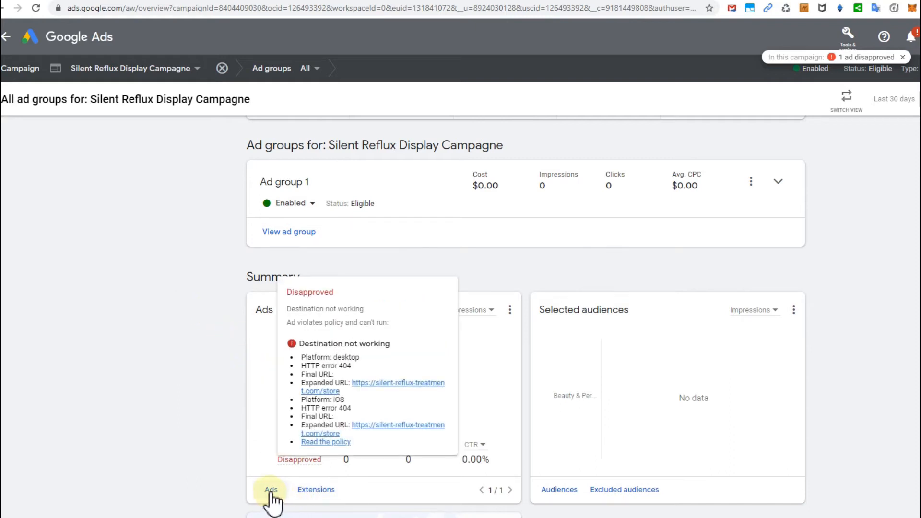
Show the ad's Not eligible details: Destination not working, HTTP 404 on desktop and iOS
left_click(271, 489)
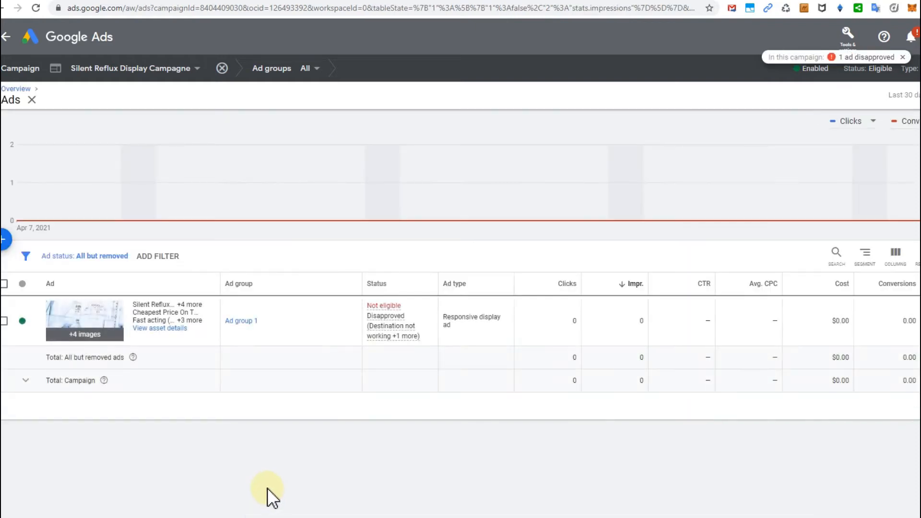
mouse_move(369, 374)
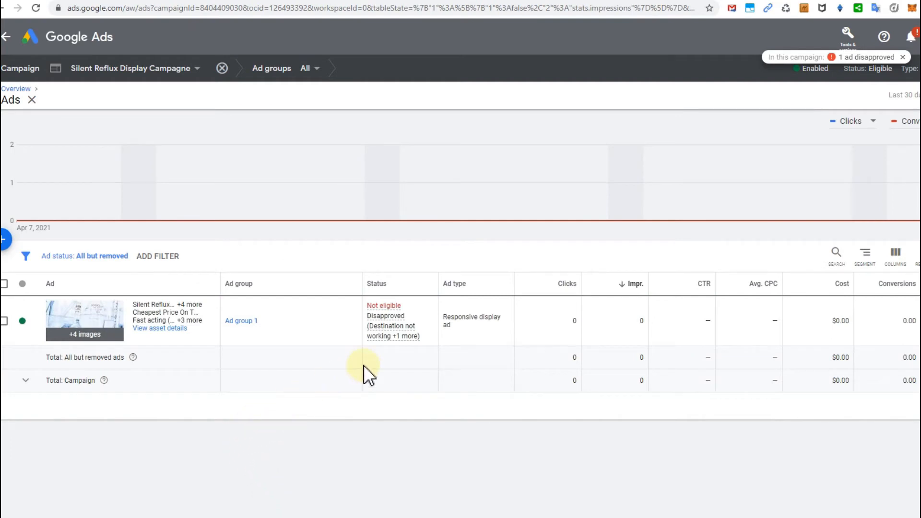
mouse_move(382, 308)
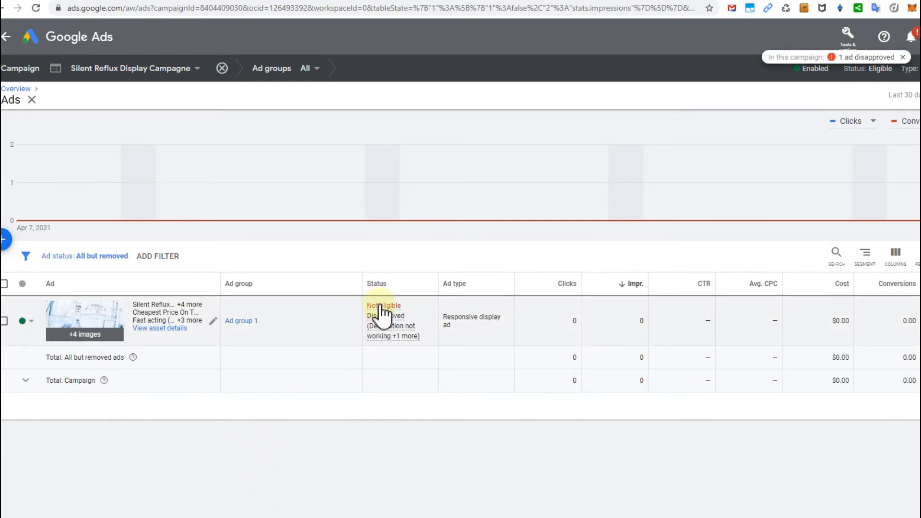
left_click(383, 306)
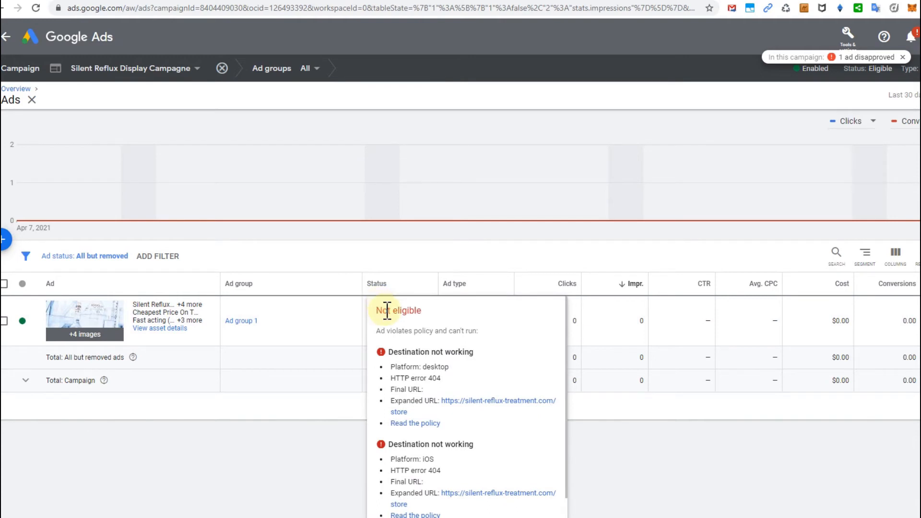
mouse_move(416, 345)
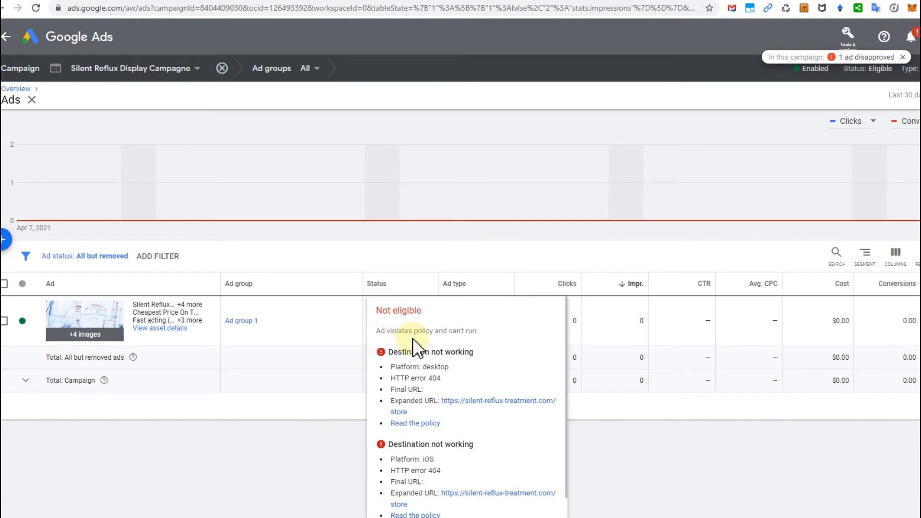
scroll("down", 3)
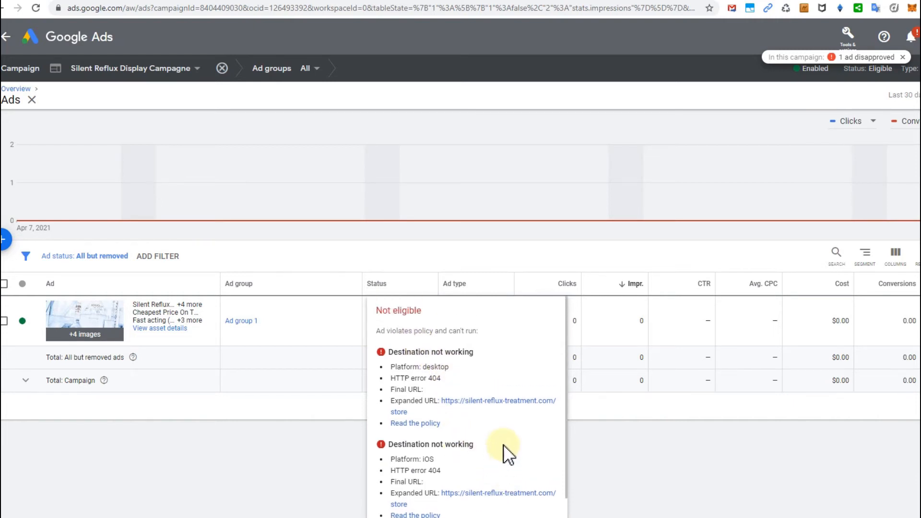
mouse_move(466, 322)
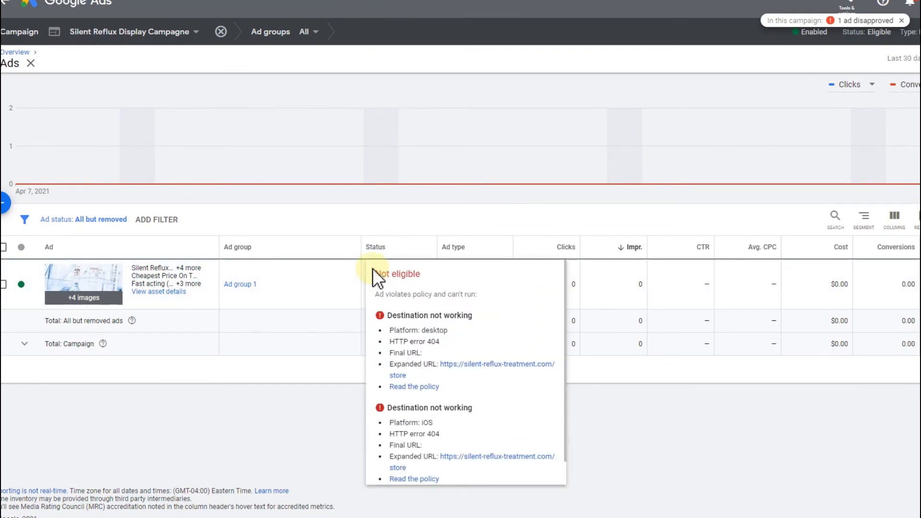
mouse_move(463, 379)
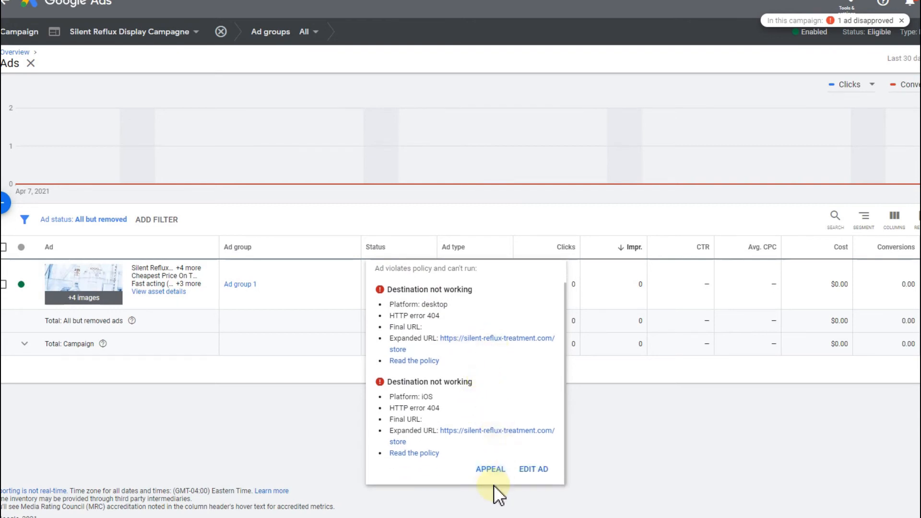
Appeal the Destination not working violation with reason 'Made changes to comply with policy'
left_click(490, 469)
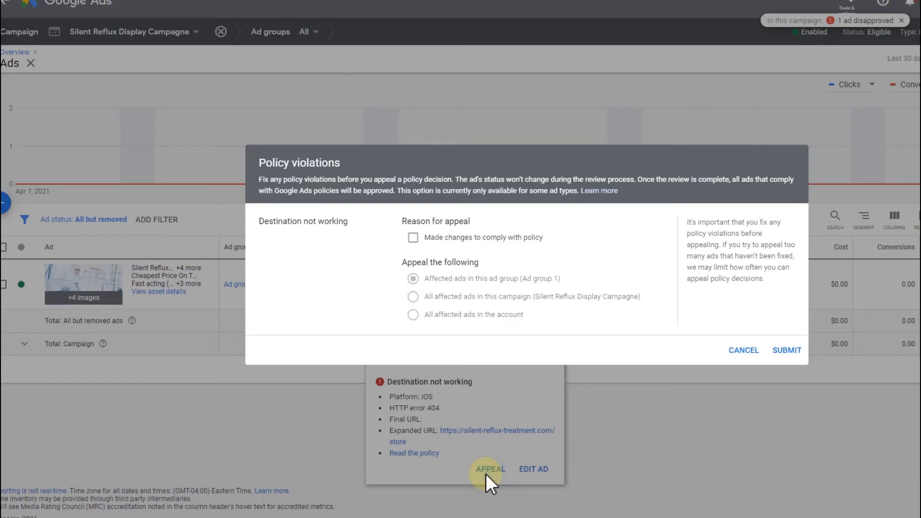
mouse_move(414, 238)
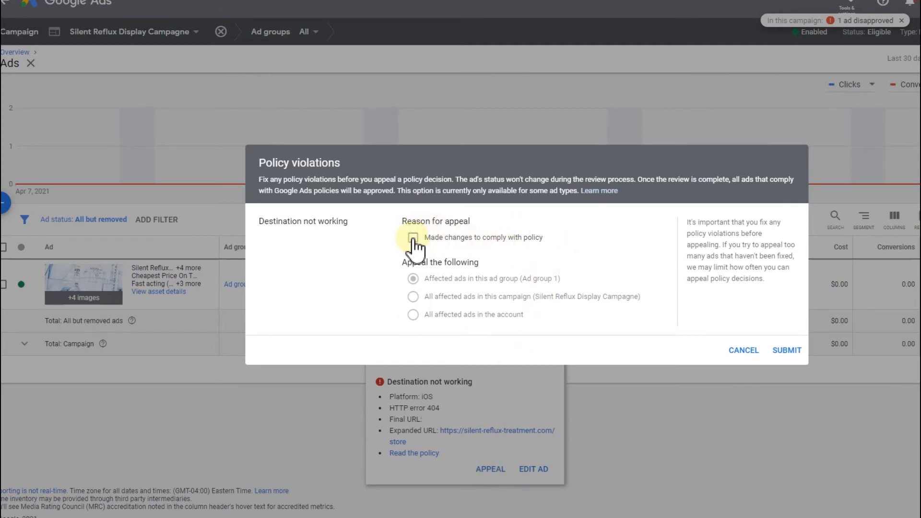
left_click(414, 237)
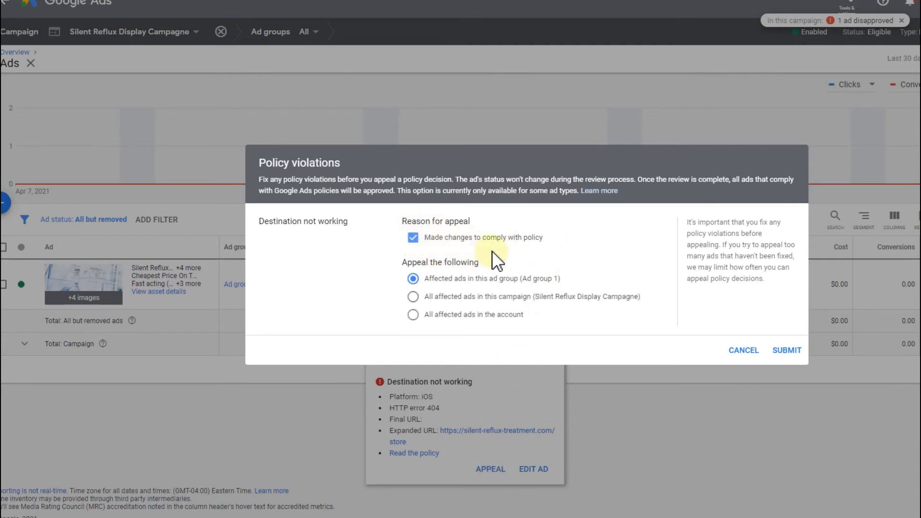
mouse_move(414, 279)
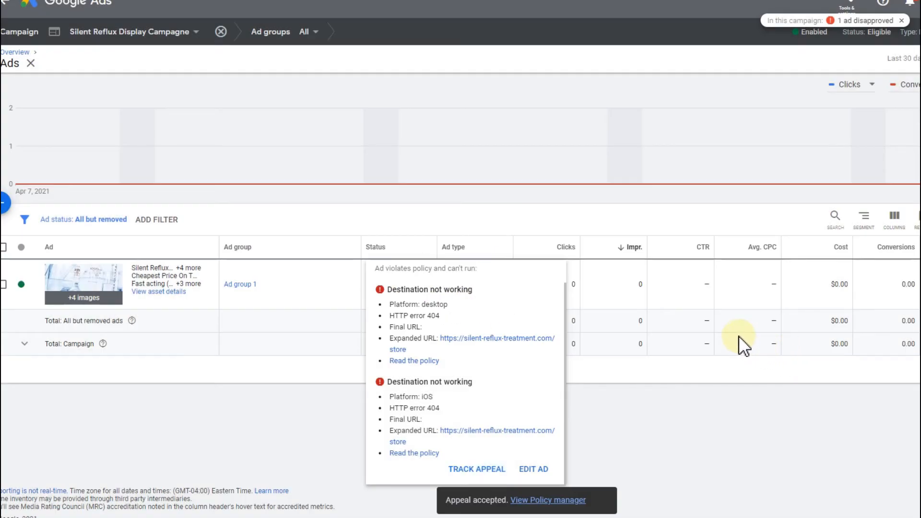
mouse_move(739, 346)
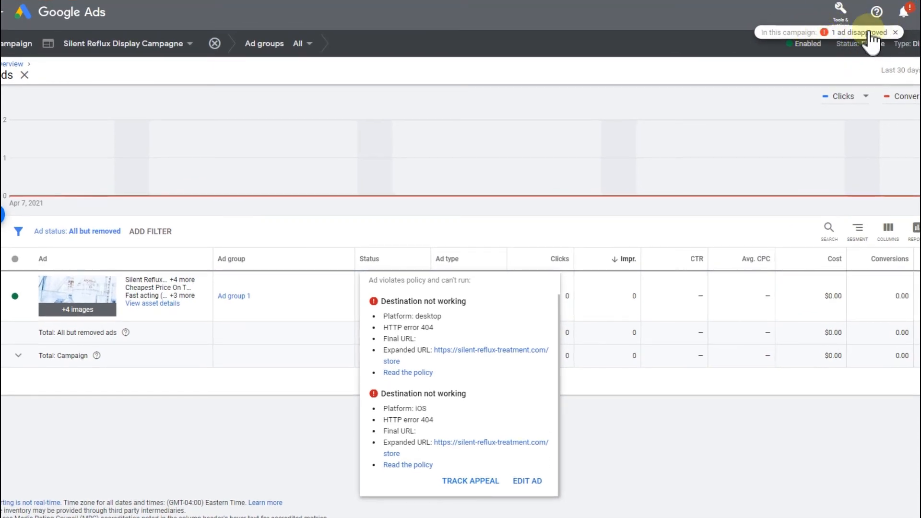
mouse_move(908, 12)
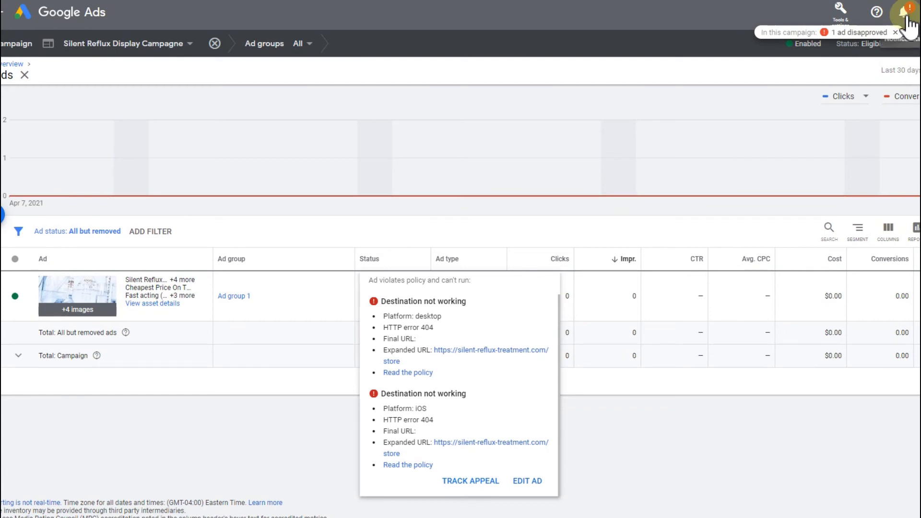
Open the Notifications panel showing the 1 ad disapproved alert
left_click(905, 10)
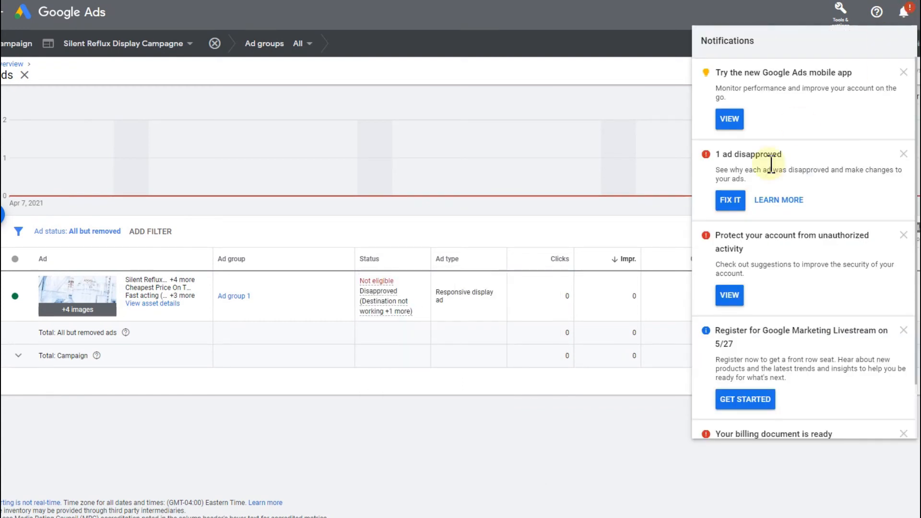
mouse_move(730, 288)
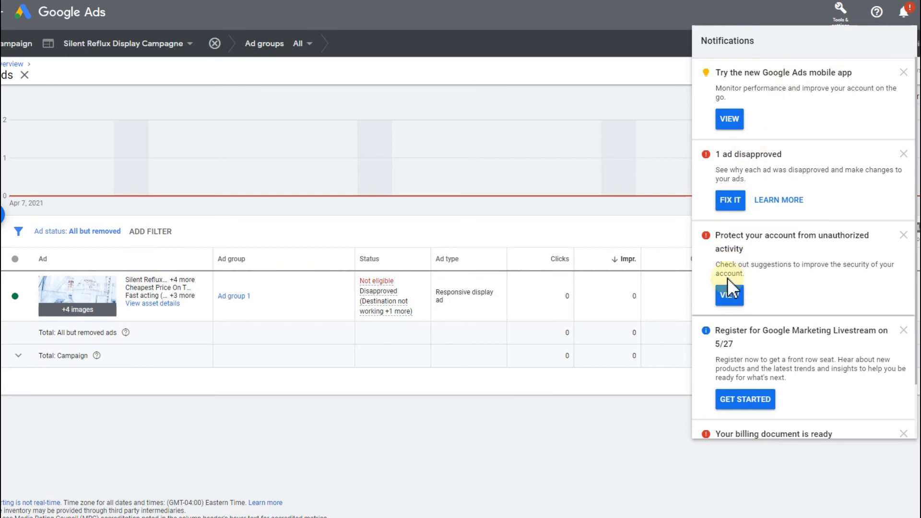
mouse_move(760, 288)
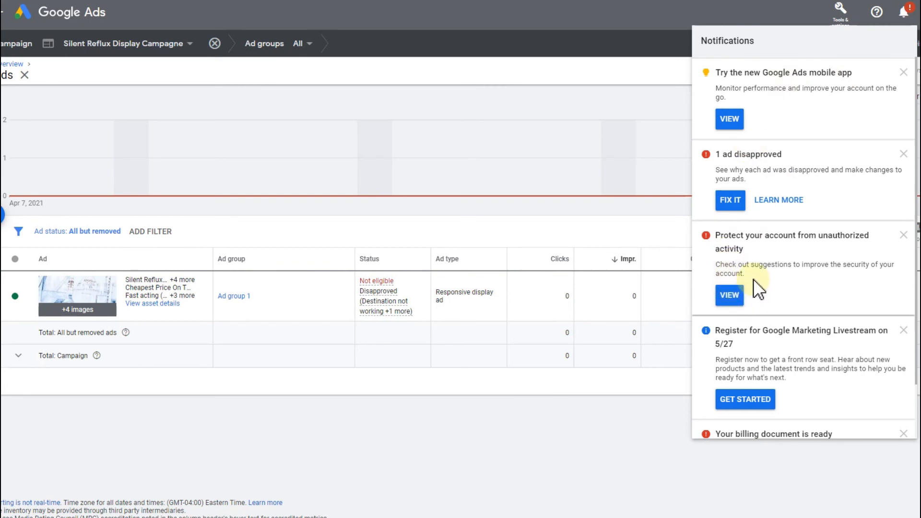